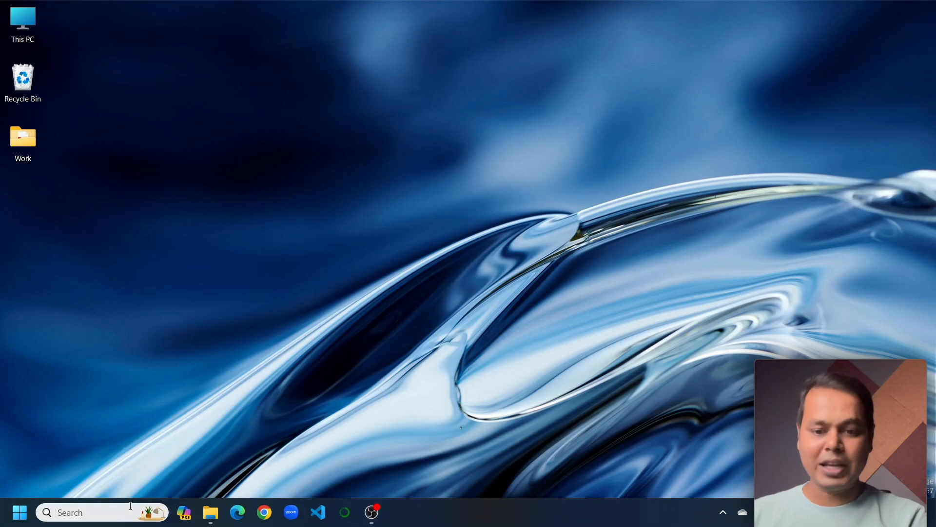
Search the Start menu for cmd to find Command Prompt.
left_click(84, 512)
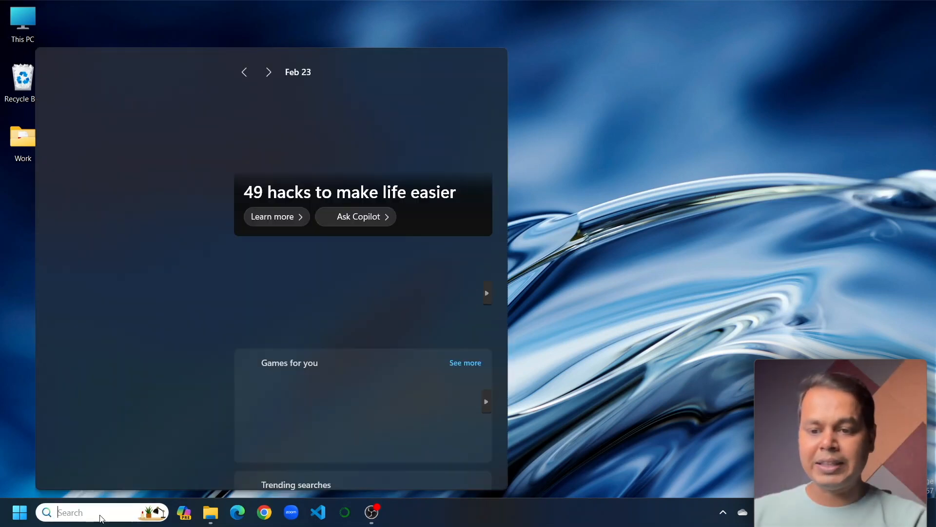
type("cmd")
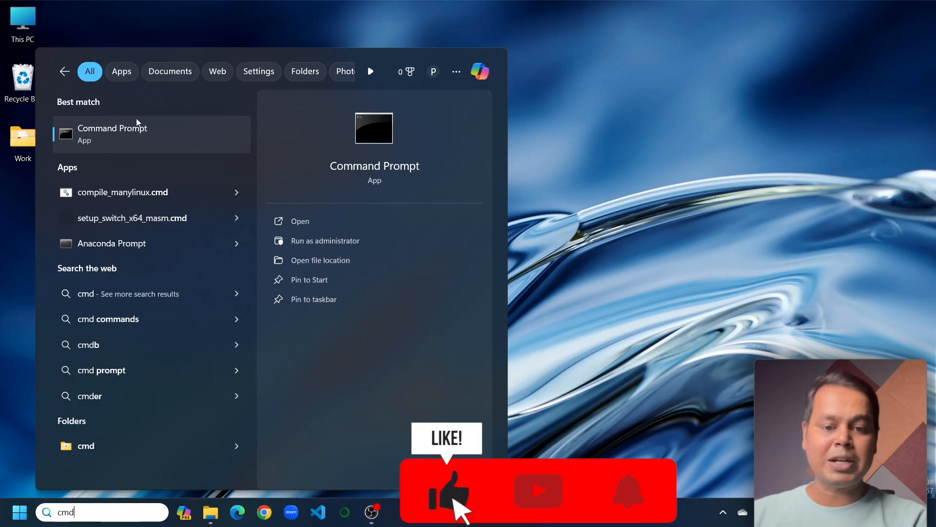
mouse_move(546, 510)
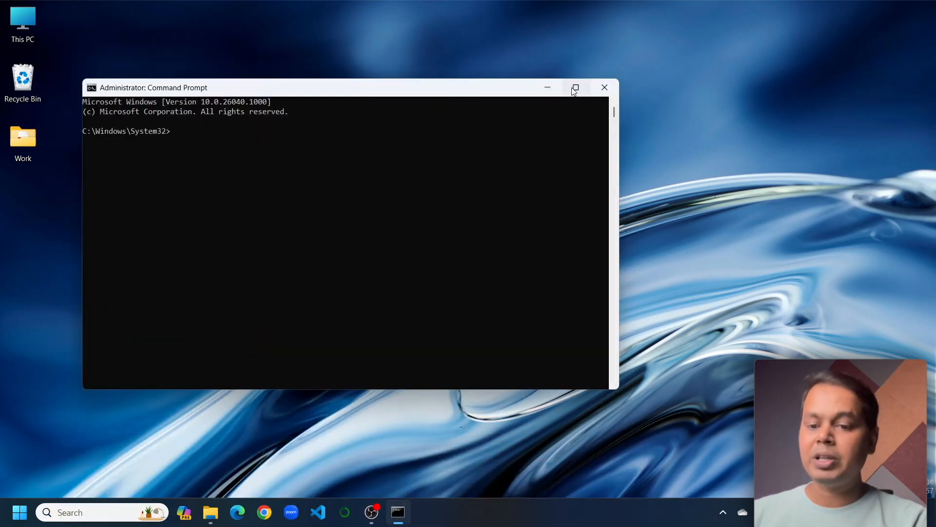
left_click(574, 87)
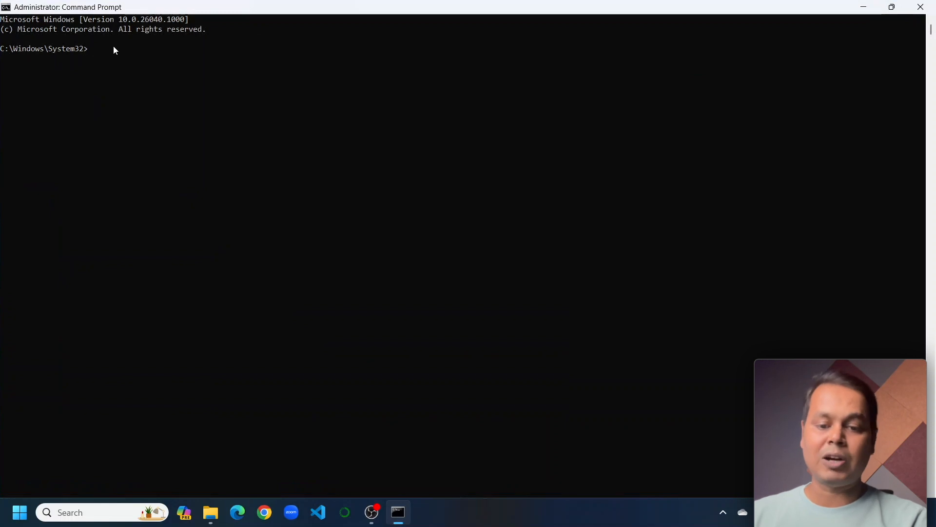
type("net")
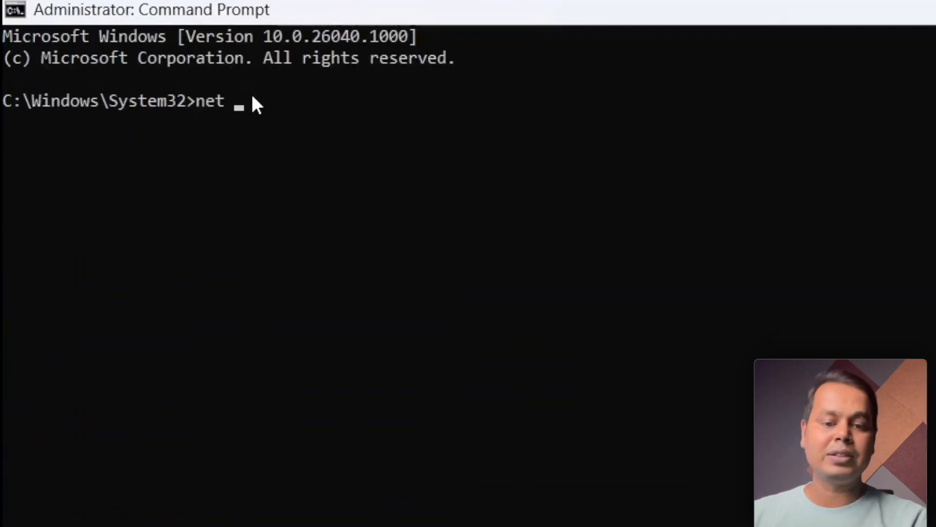
type("user")
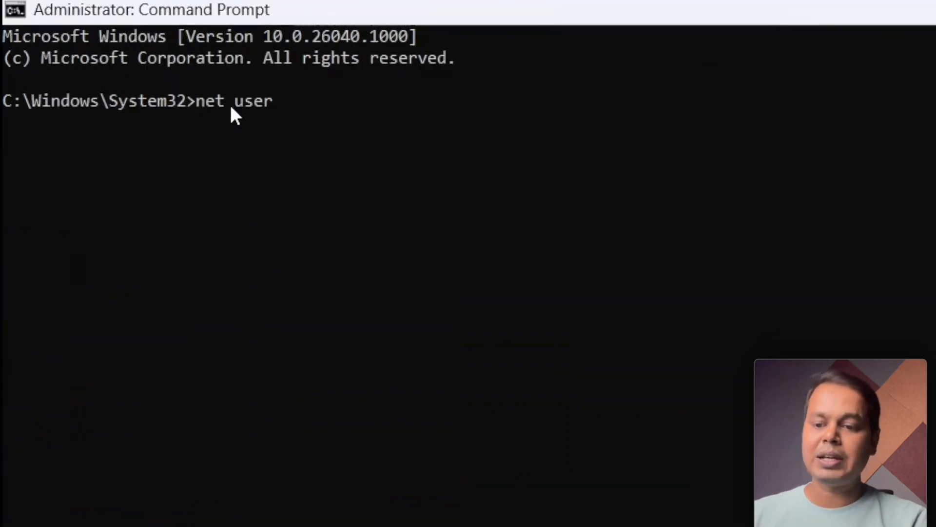
type("\"")
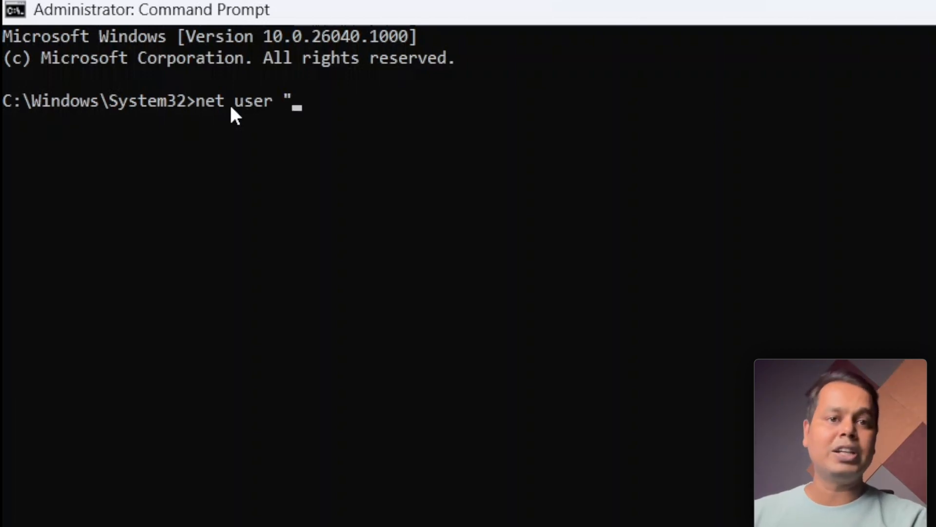
type("fi")
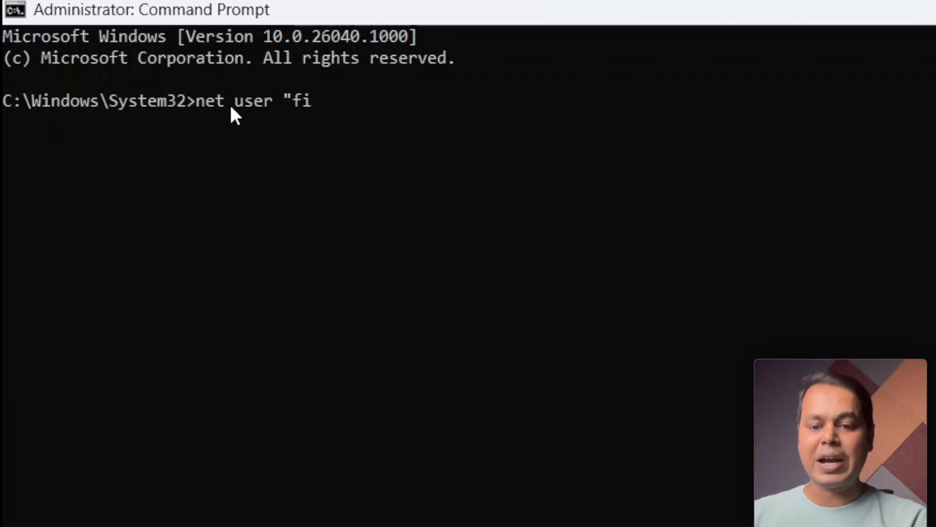
type("le transf")
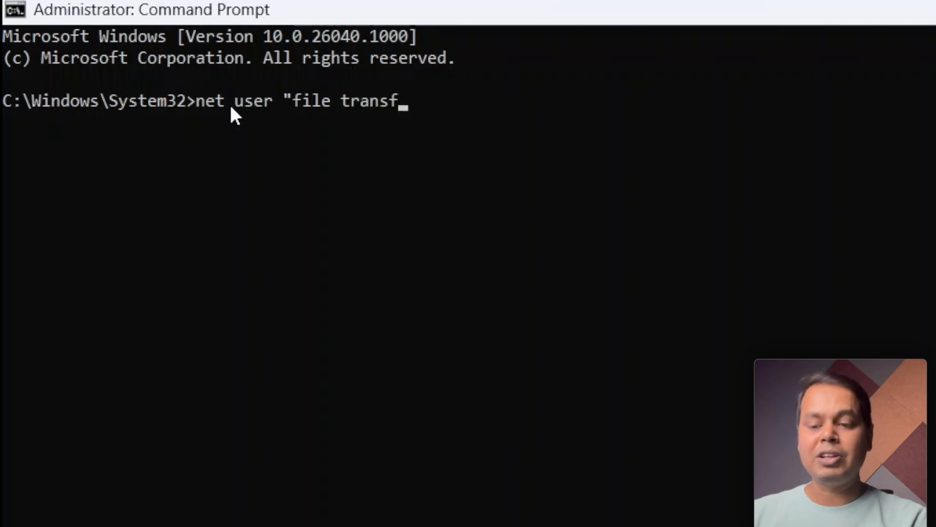
type("er\"")
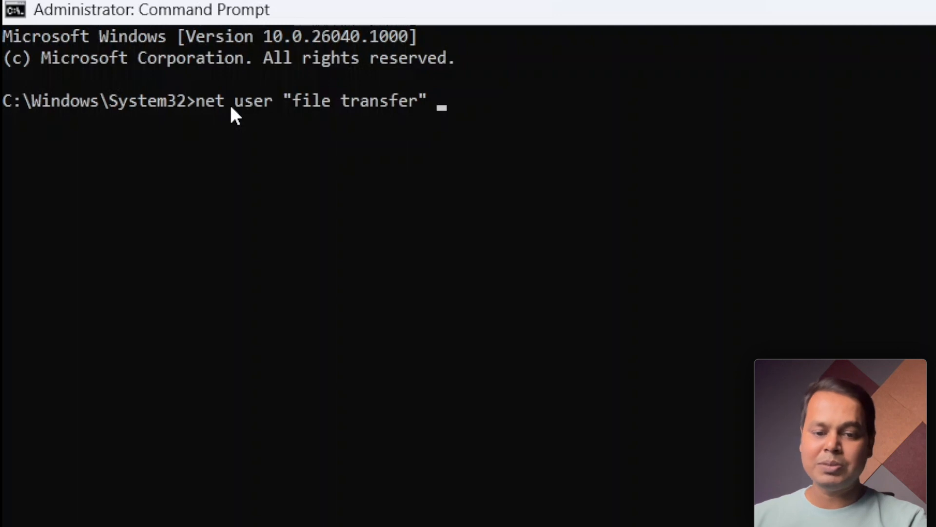
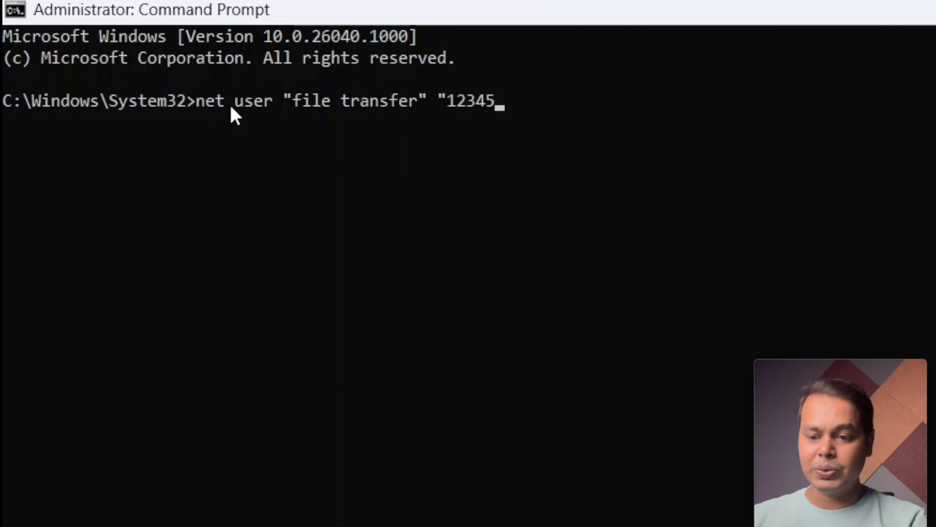
type("\"")
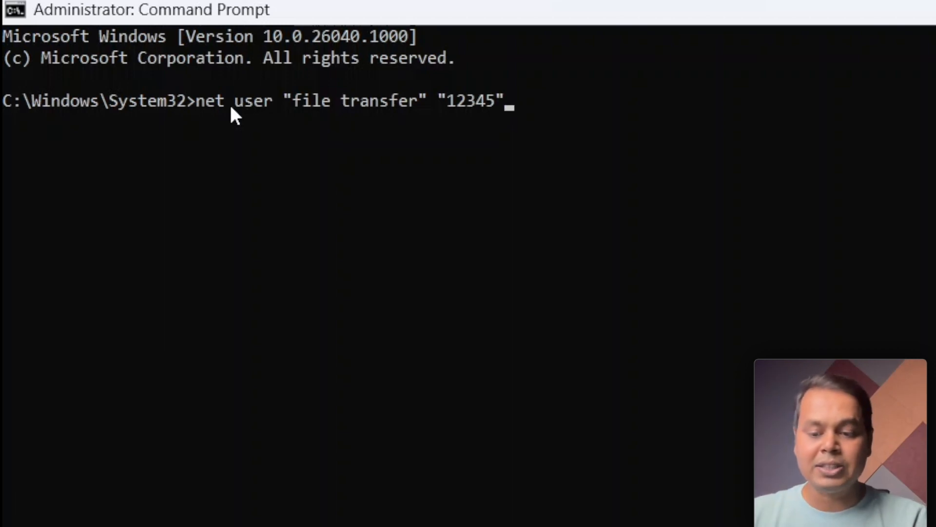
type("/ad")
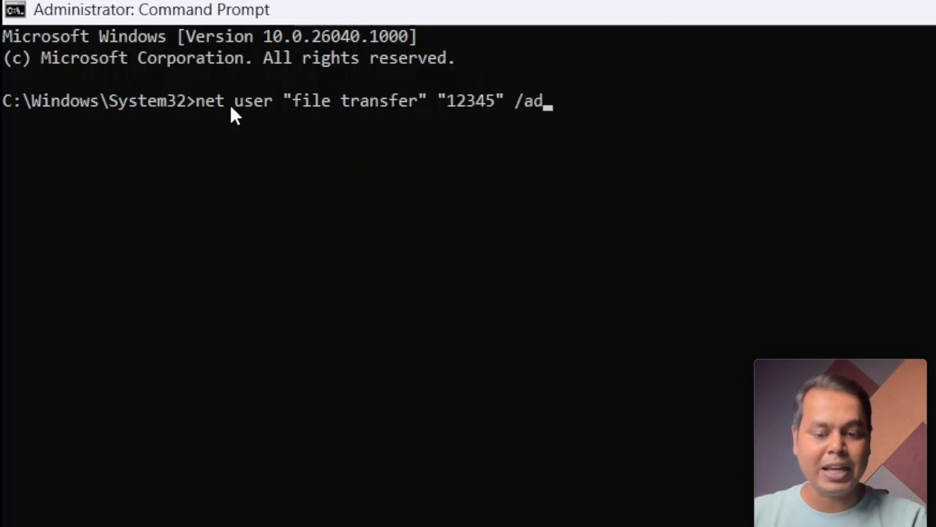
type("d")
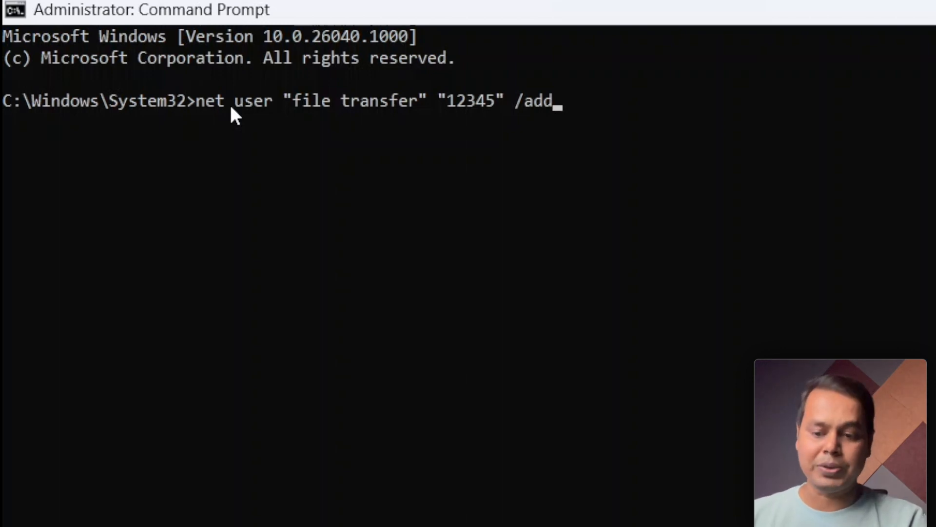
key("Return")
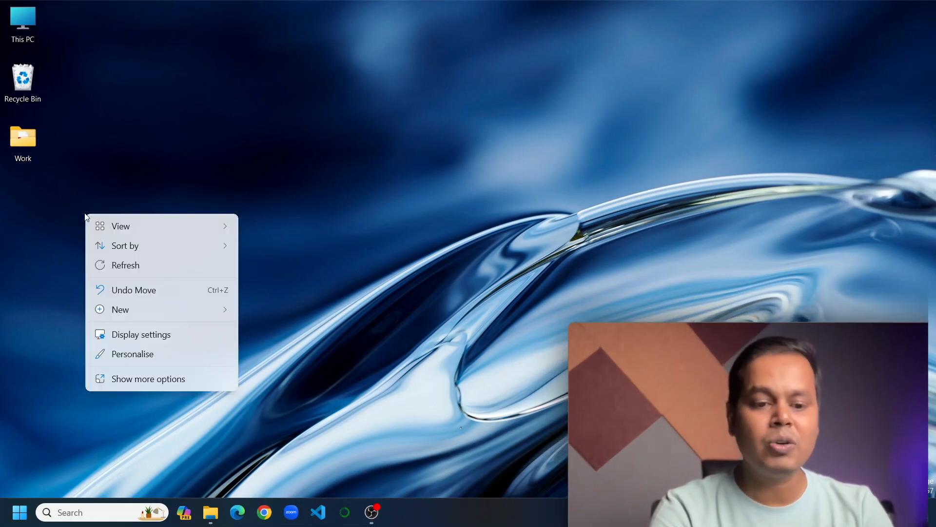
mouse_move(145, 310)
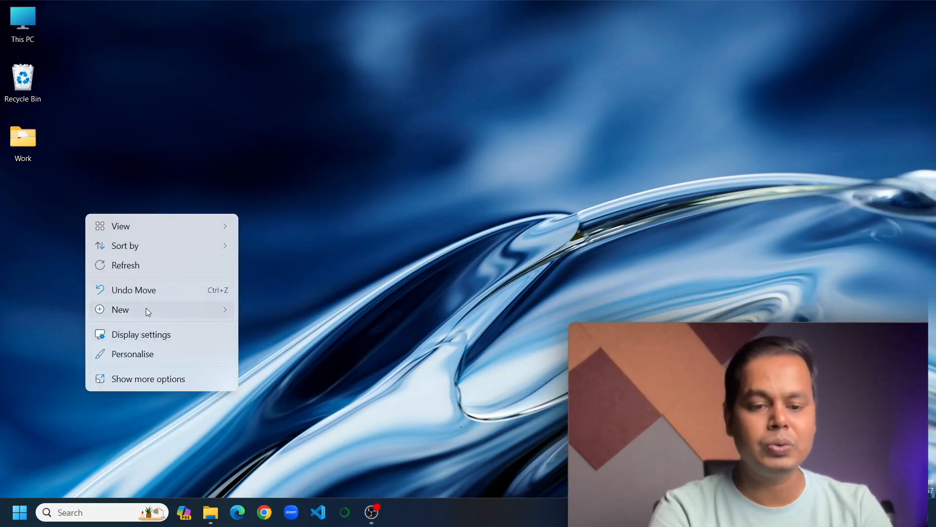
Create a desktop folder named 'iphone transfer' and bring up its context menu.
left_click(120, 309)
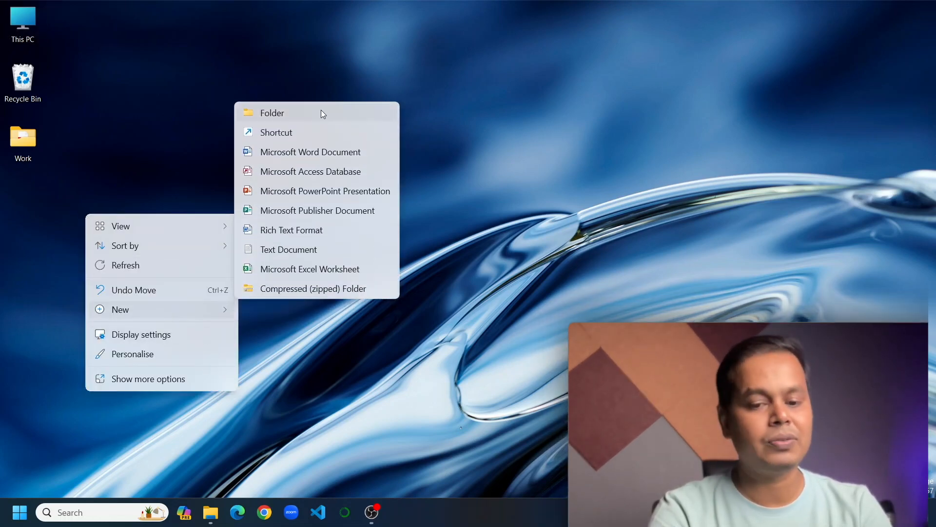
left_click(273, 113)
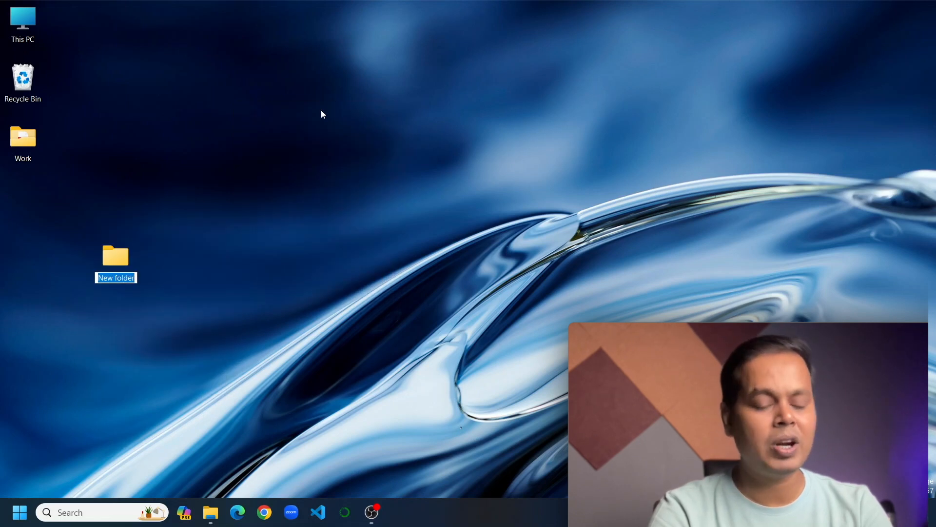
type("iphone tra")
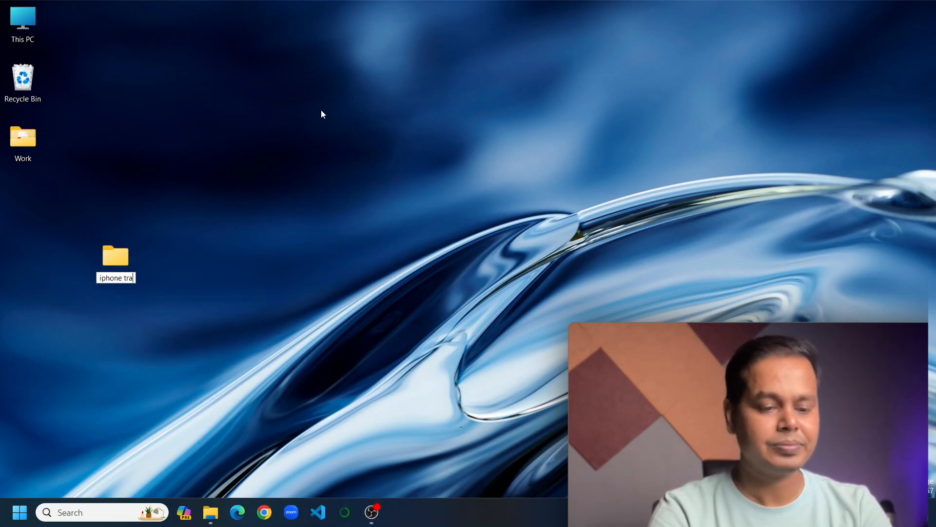
right_click(115, 254)
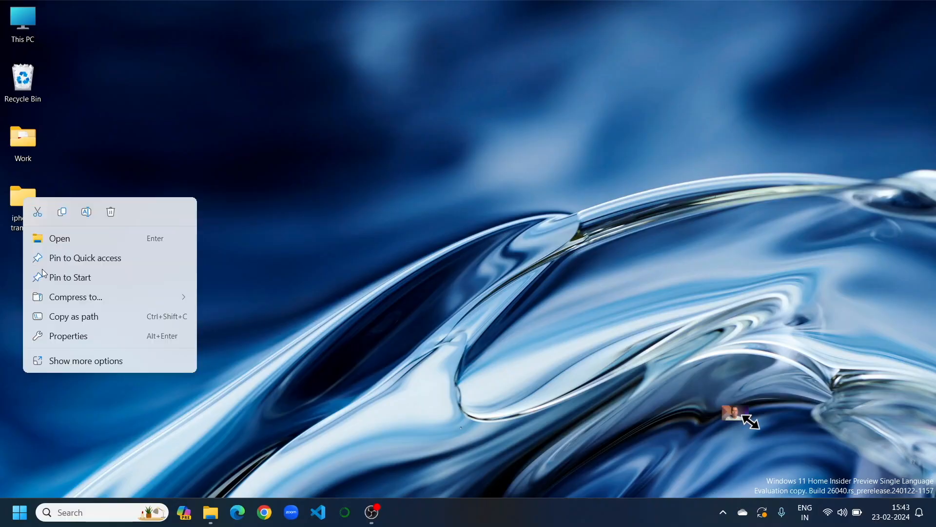
From the folder's Properties Sharing page, start choosing people to share with.
left_click(69, 335)
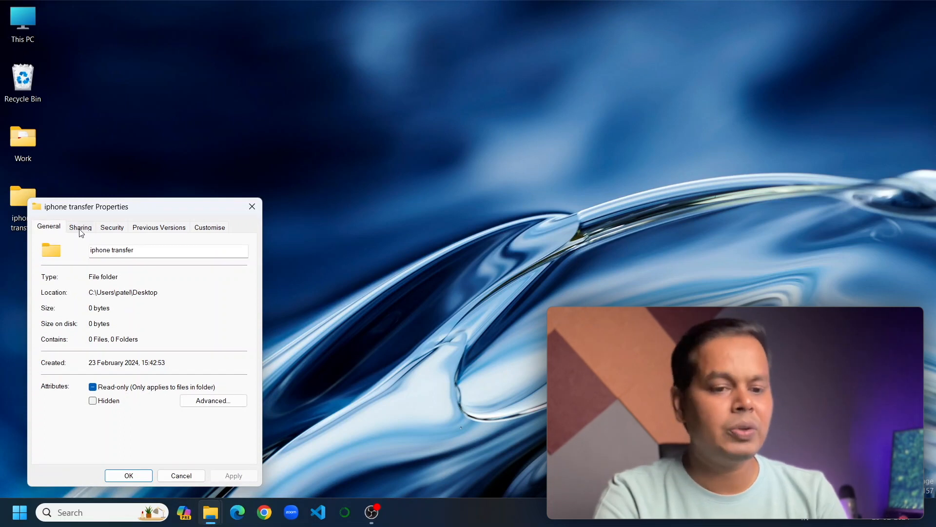
left_click(80, 227)
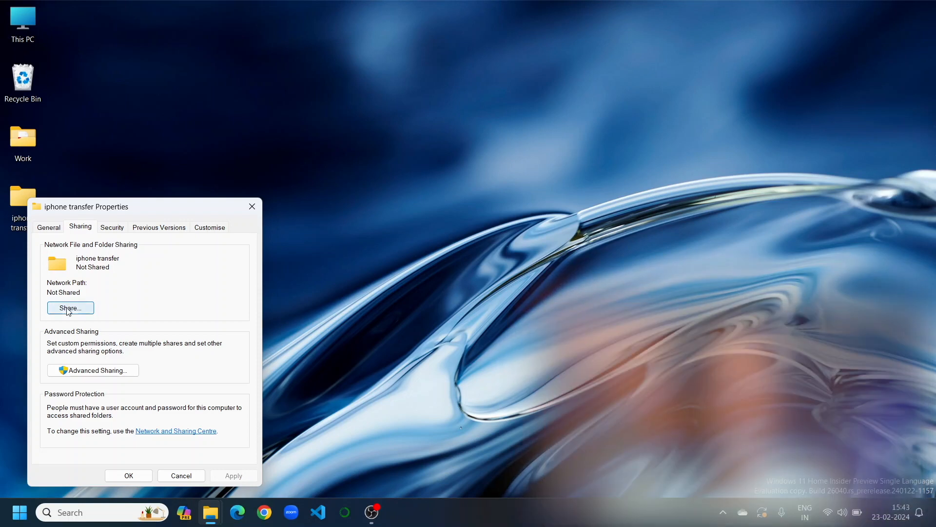
left_click(71, 308)
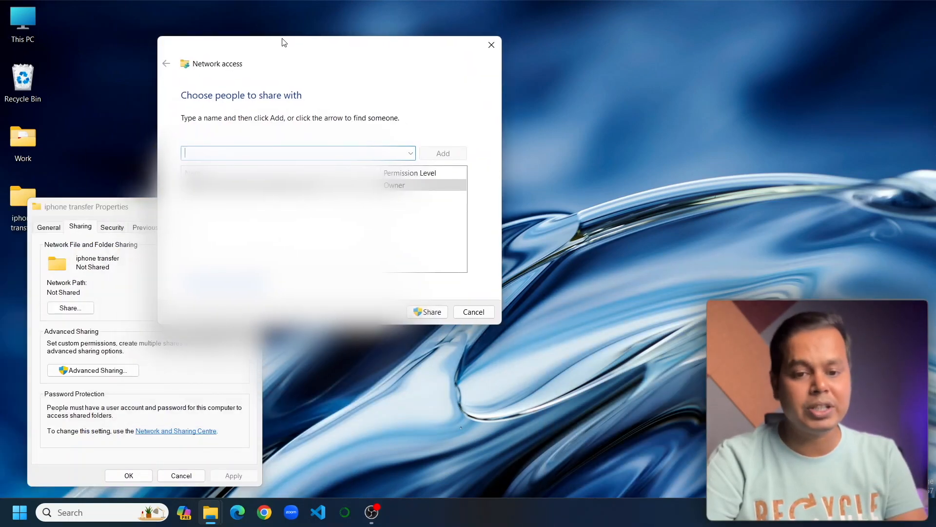
Add the 'file transfer' user with Read/Write permission and share the folder.
left_click(410, 153)
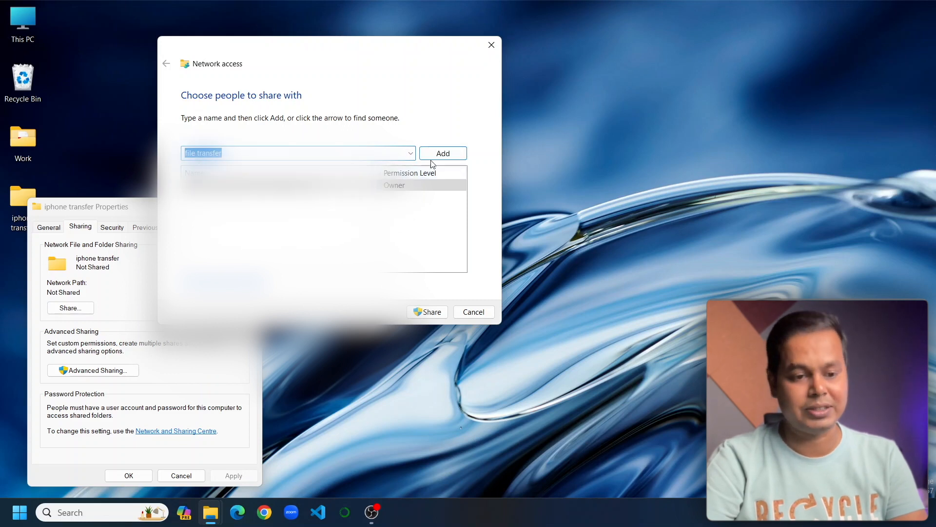
left_click(442, 153)
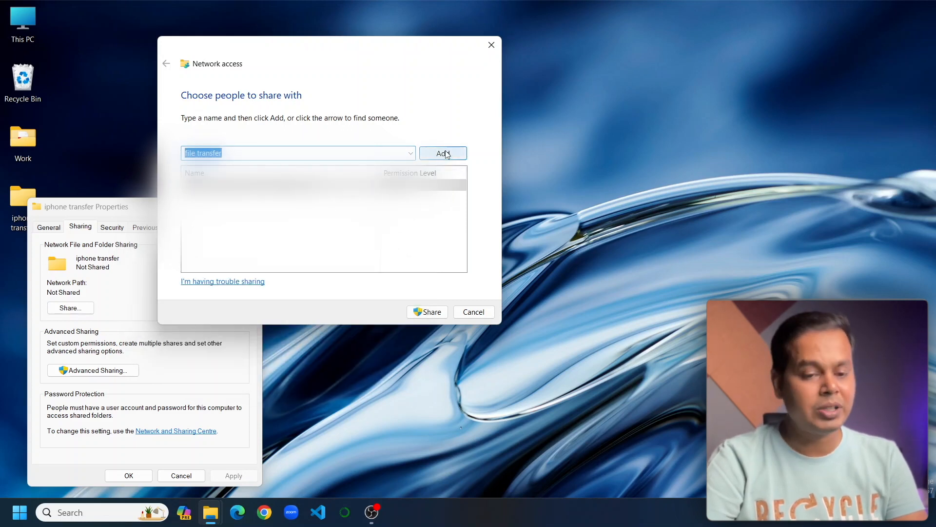
left_click(443, 154)
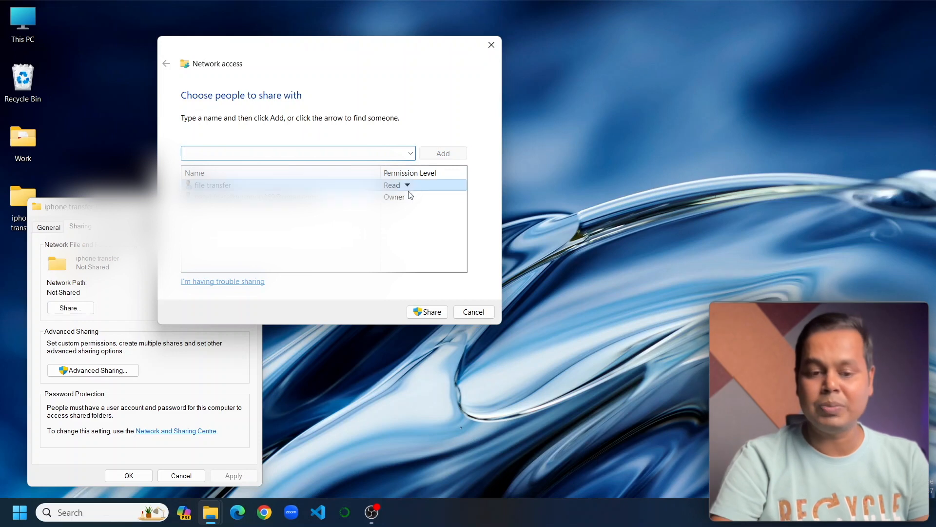
left_click(396, 184)
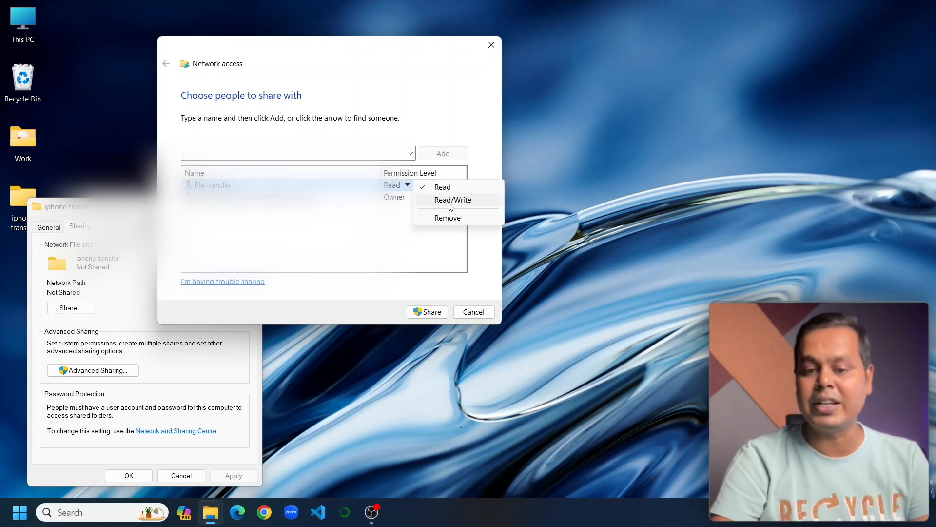
left_click(453, 199)
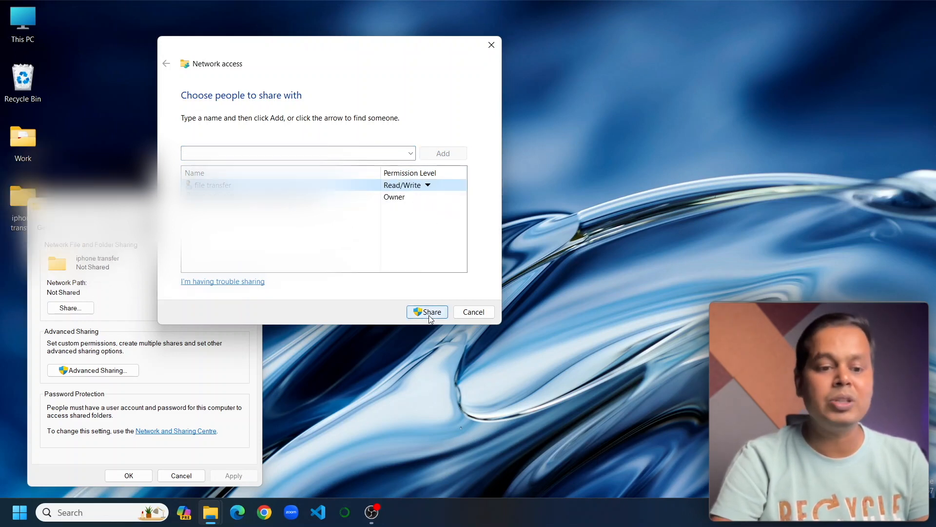
left_click(427, 312)
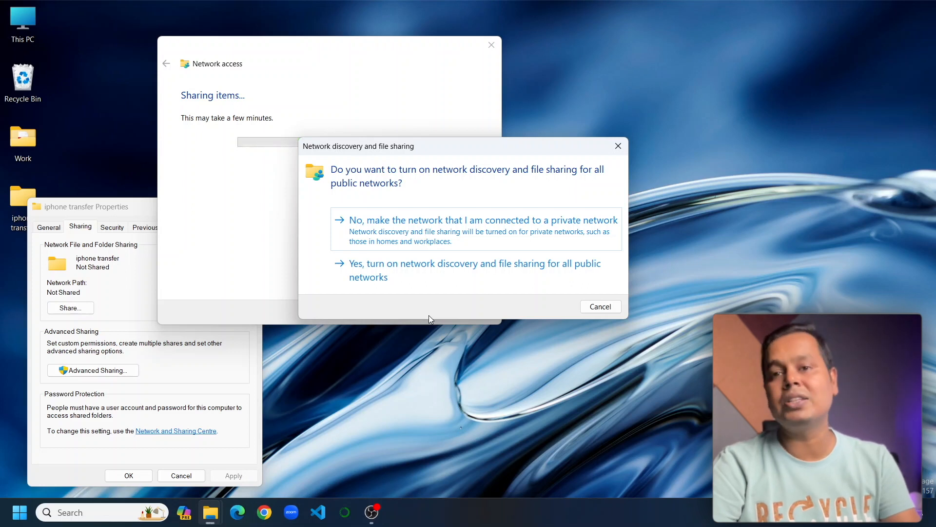
mouse_move(429, 241)
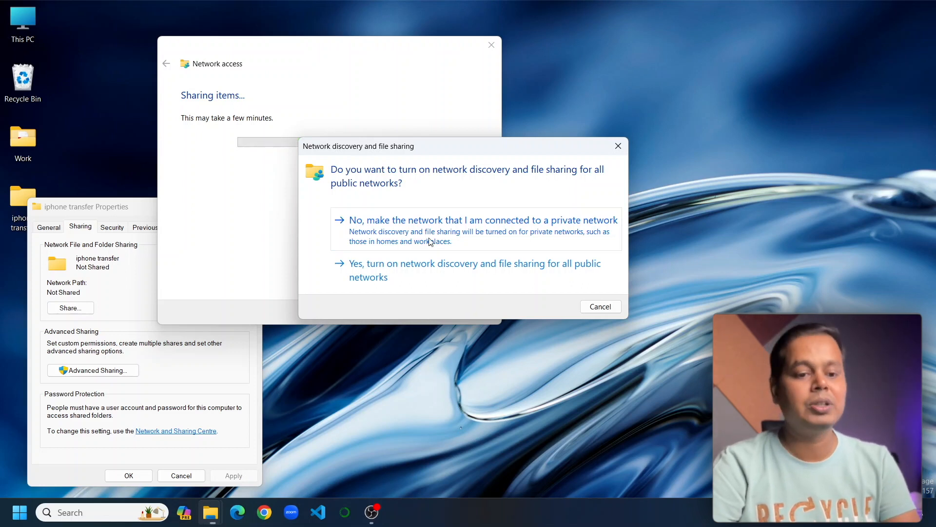
left_click(481, 219)
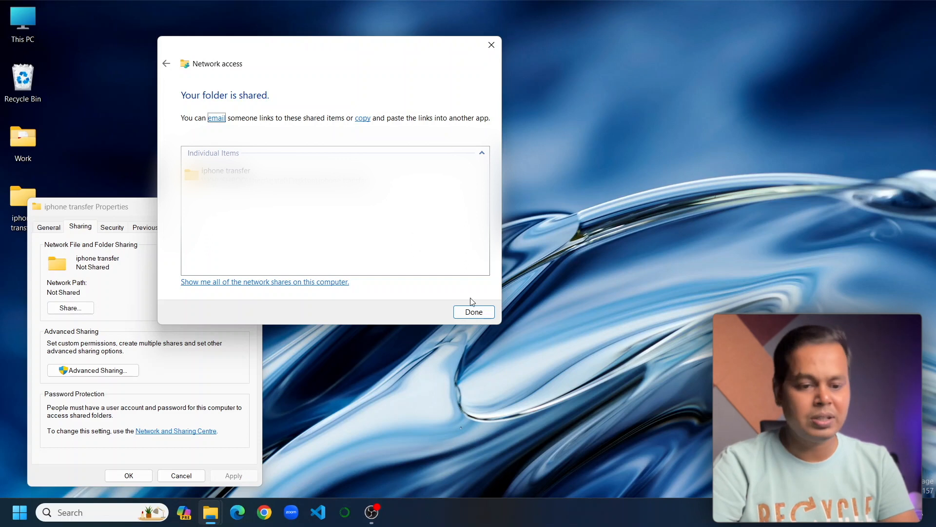
Finish the basic share and enable 'Share this folder' in Advanced Sharing.
left_click(473, 311)
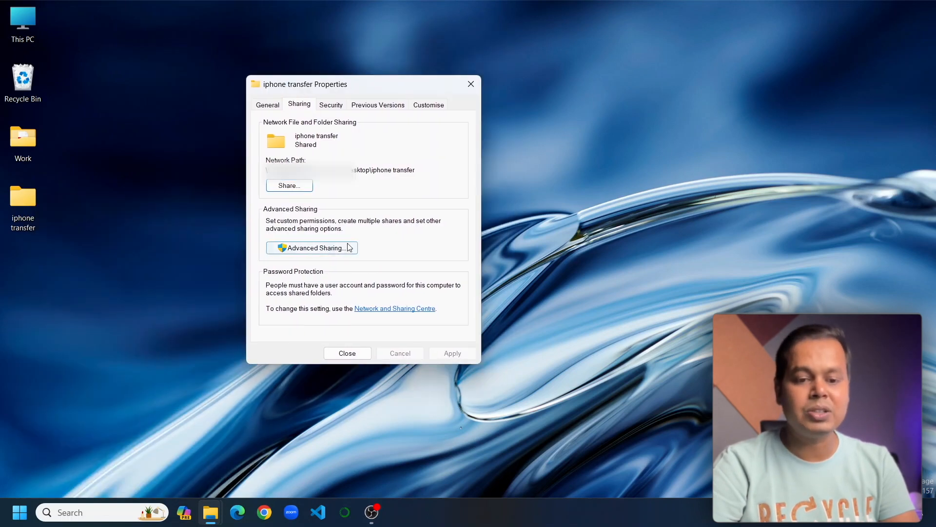
left_click(310, 247)
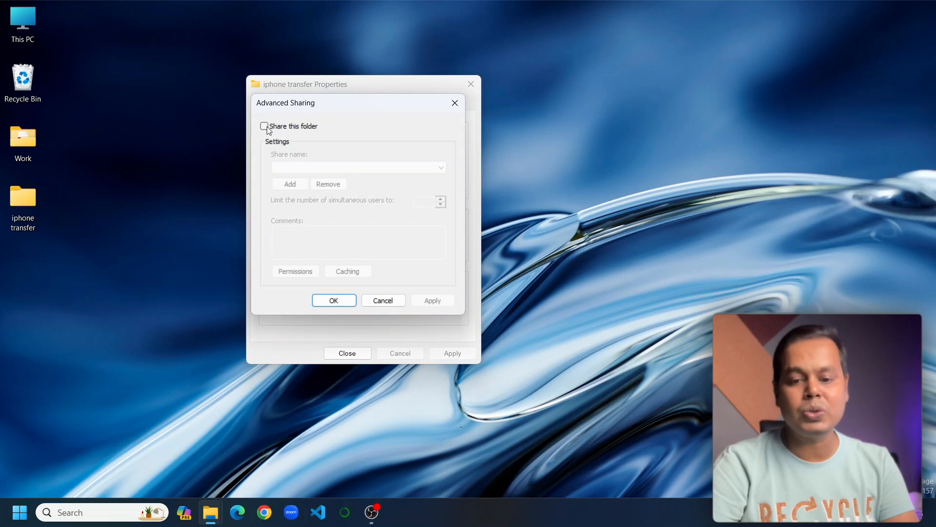
left_click(264, 126)
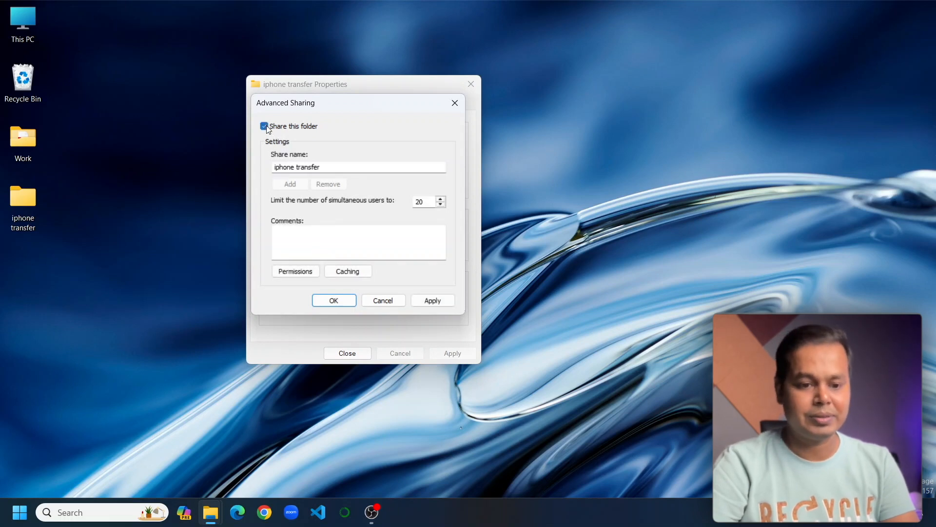
Add 'file transfer' to the share permissions with Full Control and save the settings.
left_click(295, 270)
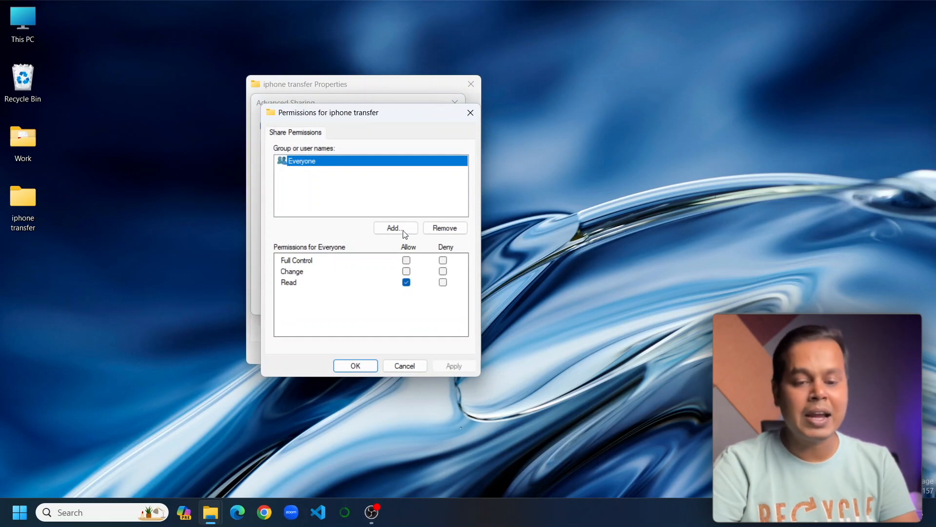
left_click(395, 227)
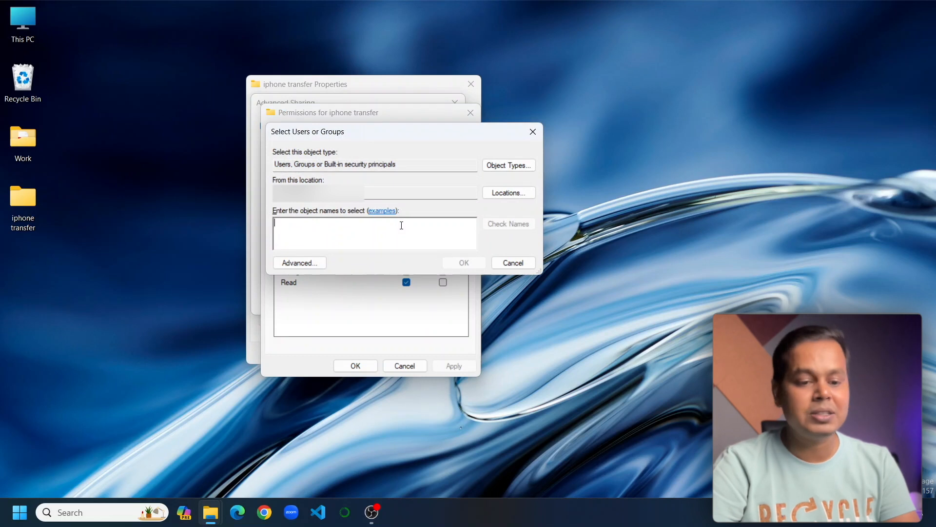
type("file transf")
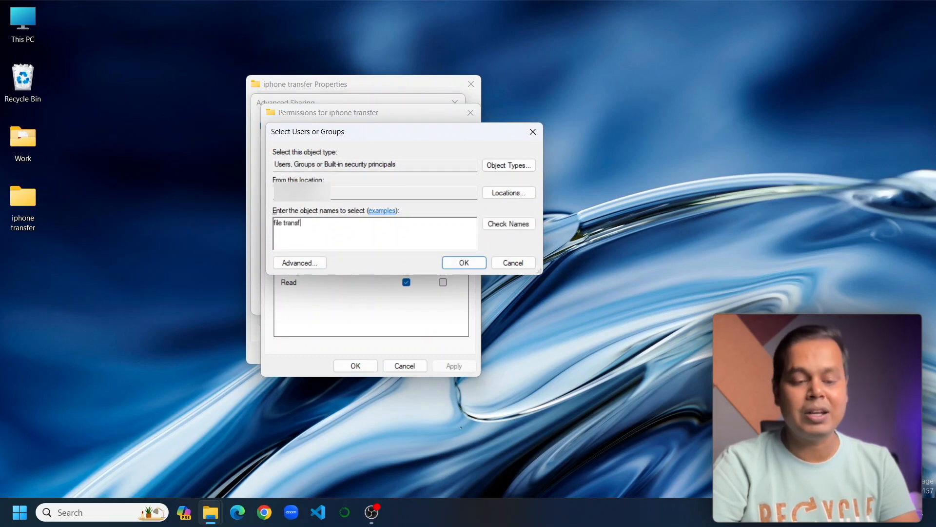
left_click(508, 224)
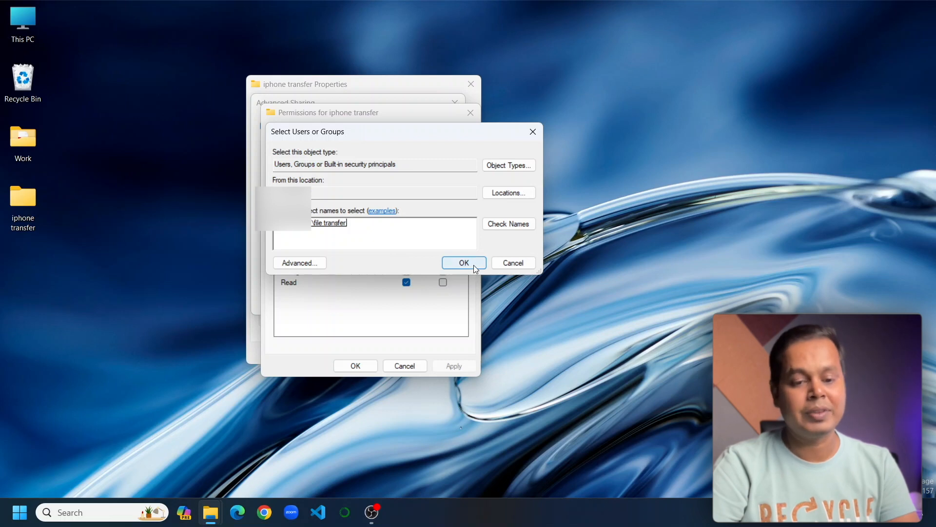
left_click(464, 263)
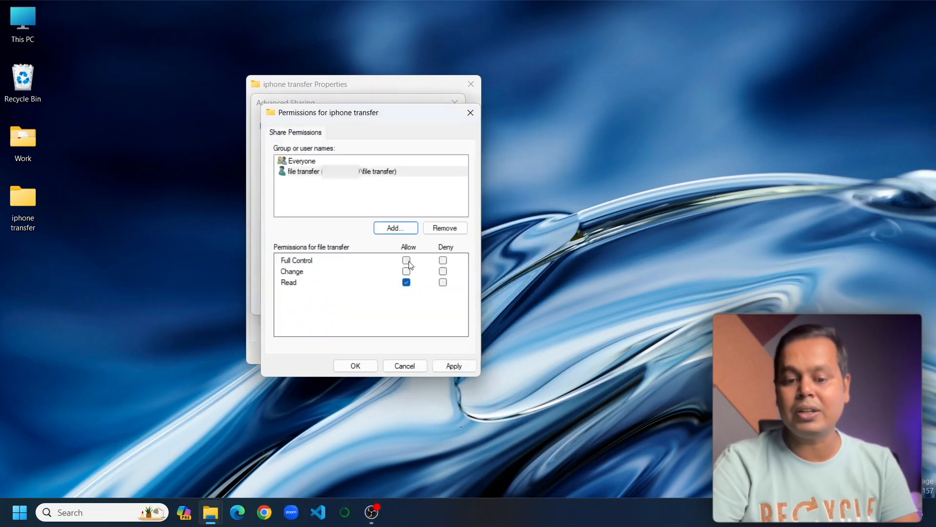
left_click(406, 259)
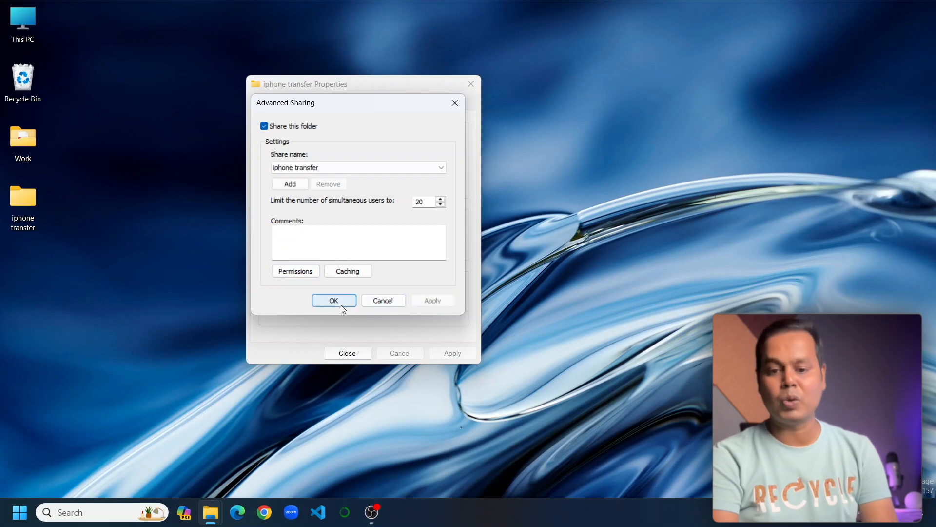
left_click(334, 300)
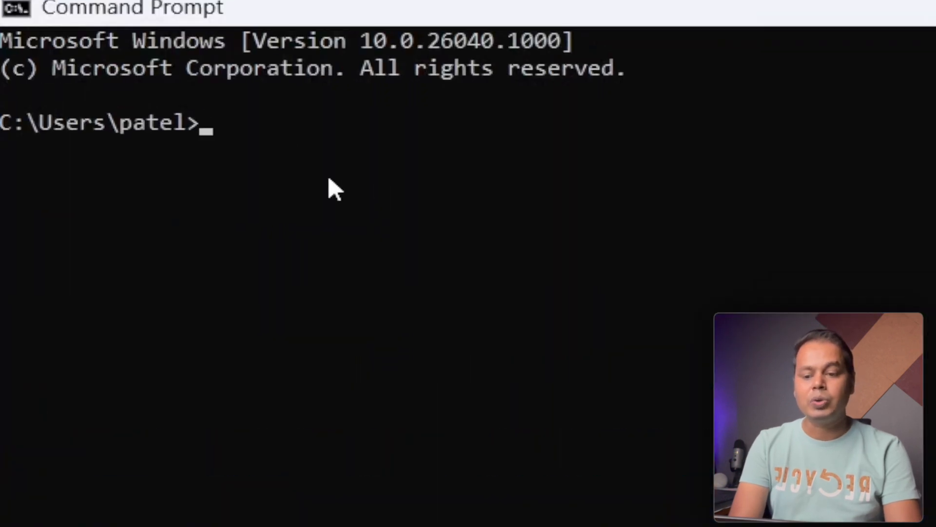
Run ipconfig | find "IPv4" to show the PC's IPv4 address.
type("ipconfig")
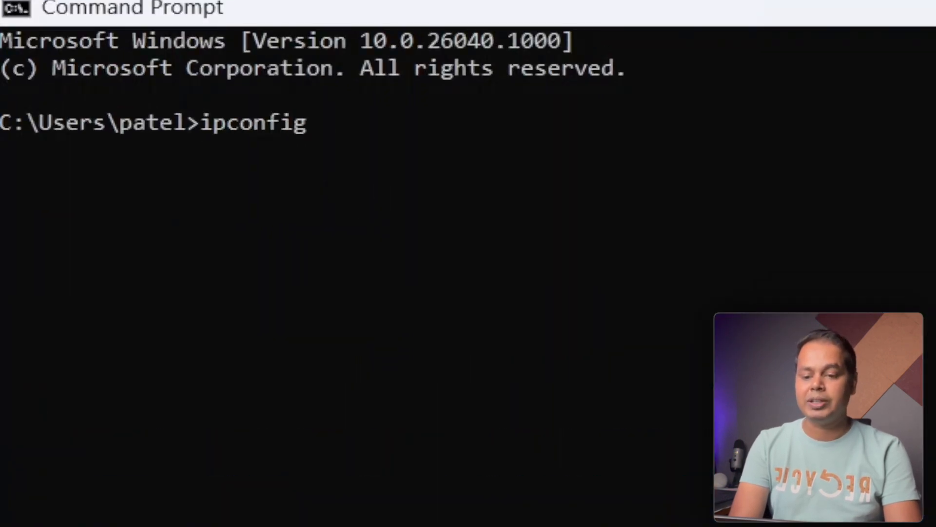
type("|")
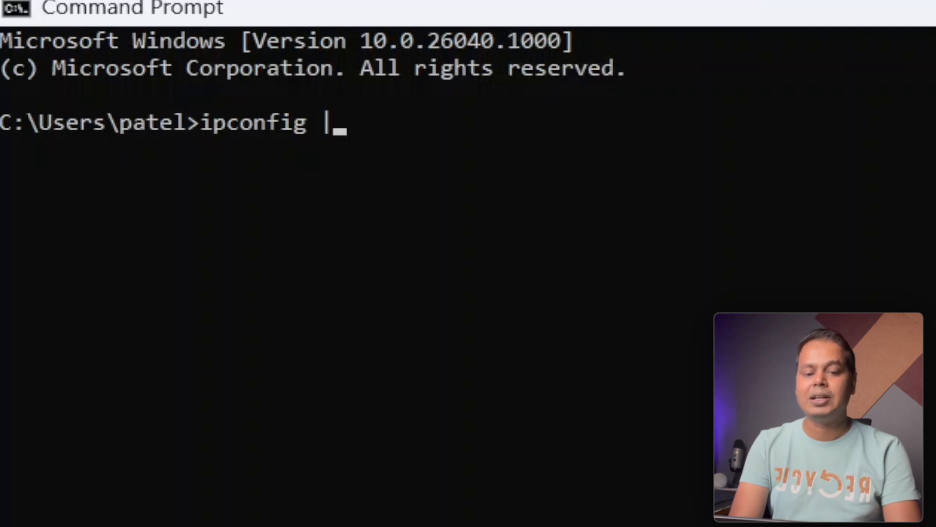
type("find")
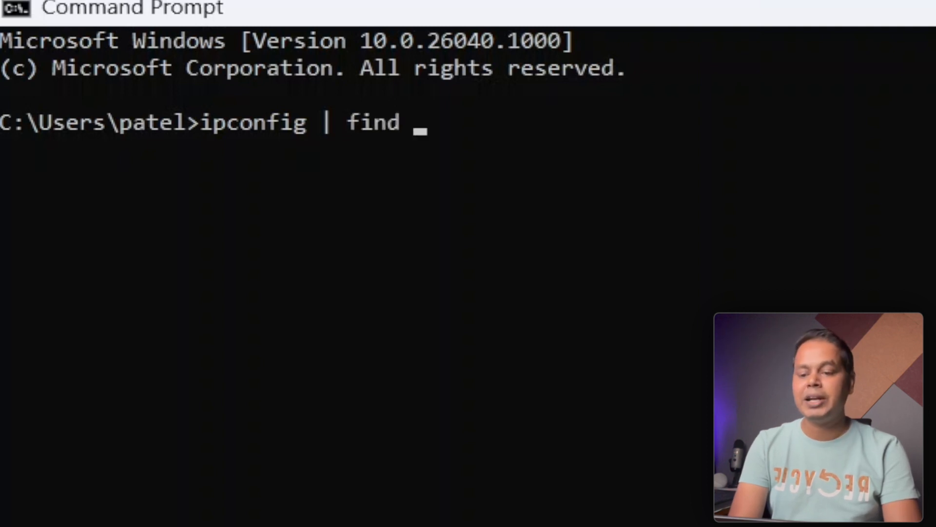
type("\"IP")
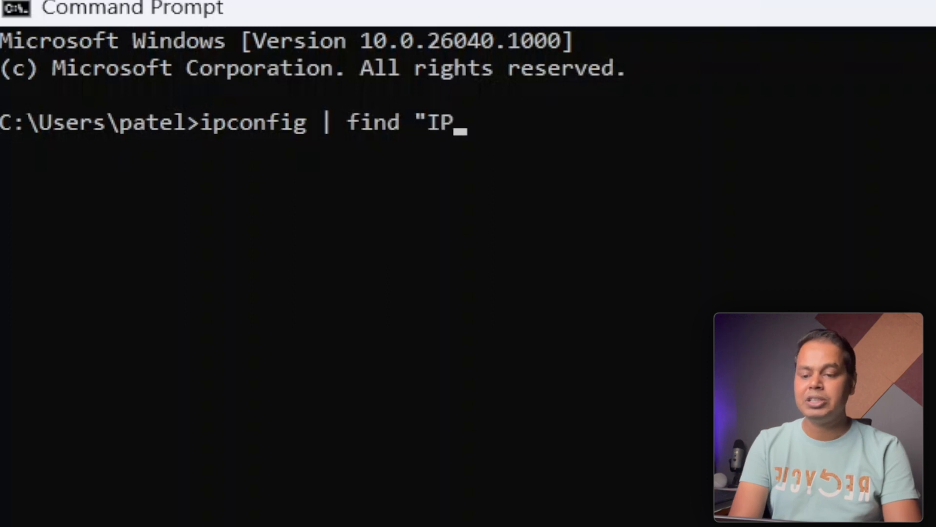
type("v")
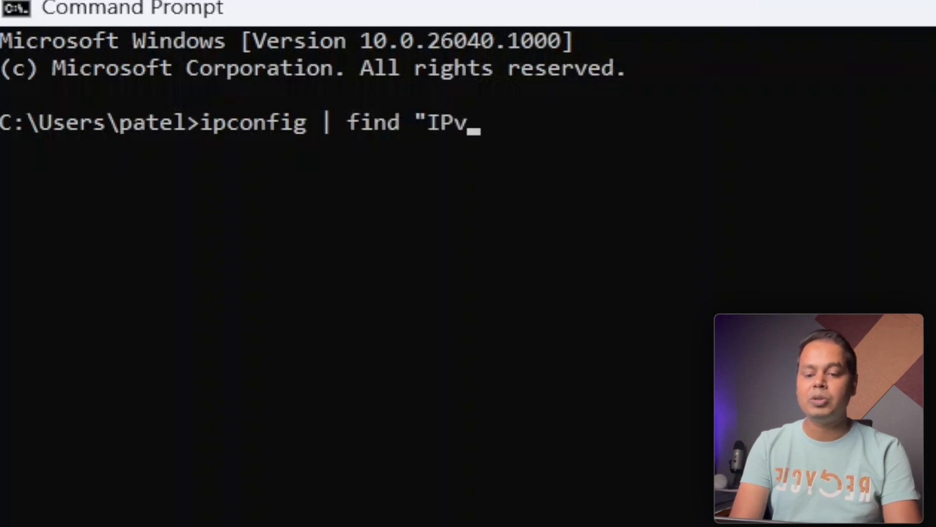
key("Return")
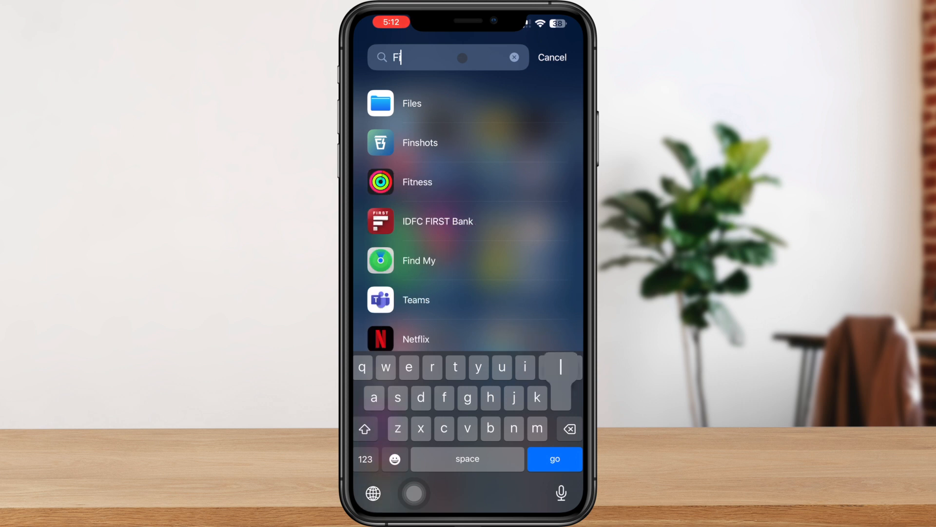
In the Files app Browse view, choose Connect to Server from the options menu.
type("e")
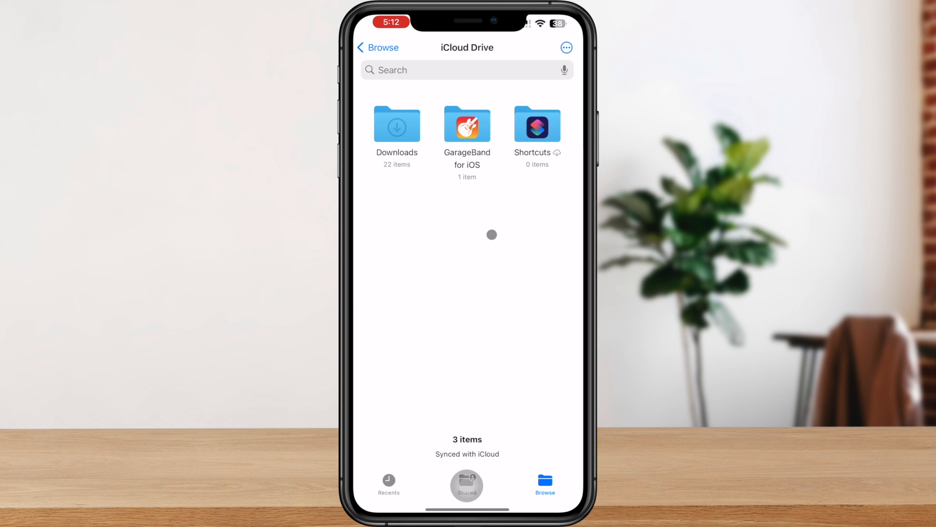
left_click(379, 46)
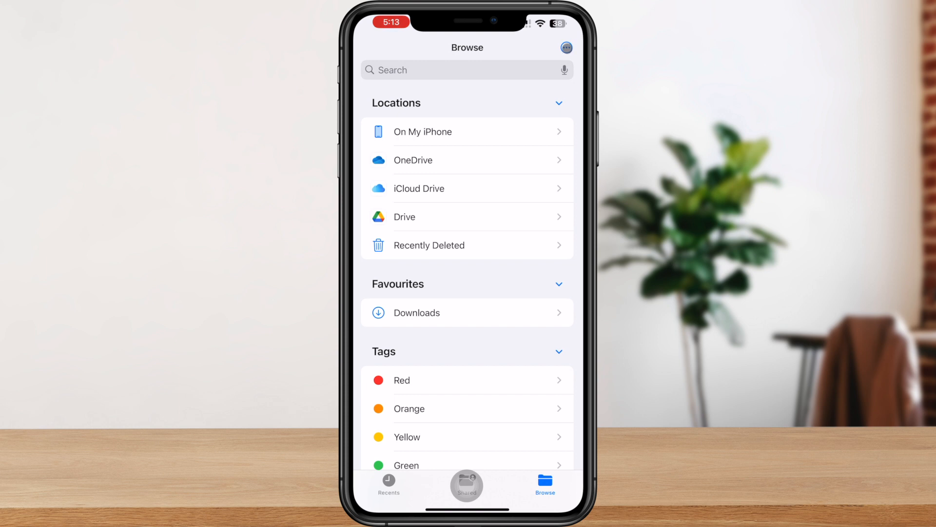
left_click(565, 48)
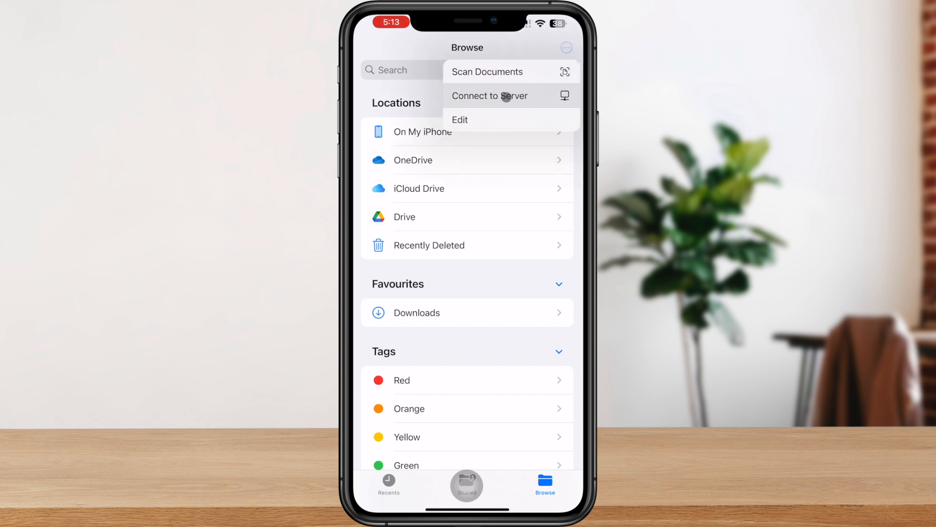
left_click(489, 95)
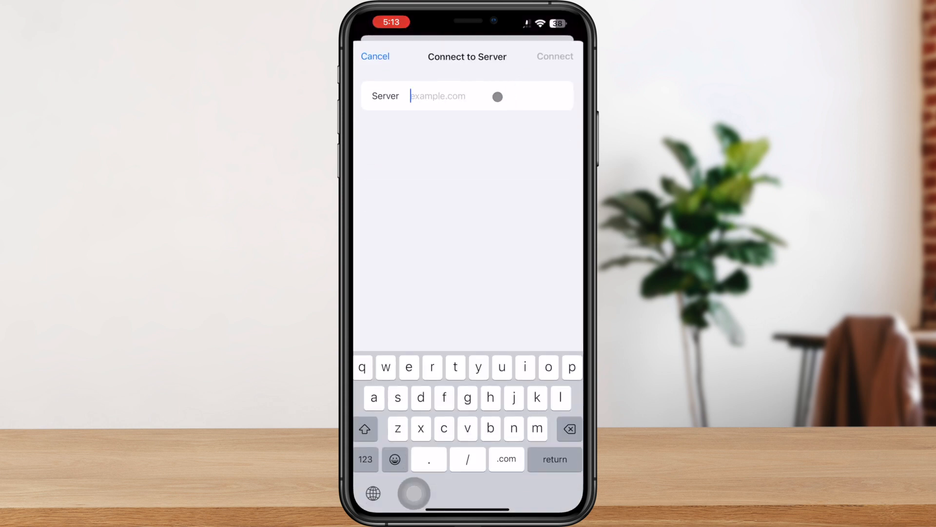
Enter server address 192.168.1.22 and connect to the PC.
left_click(365, 460)
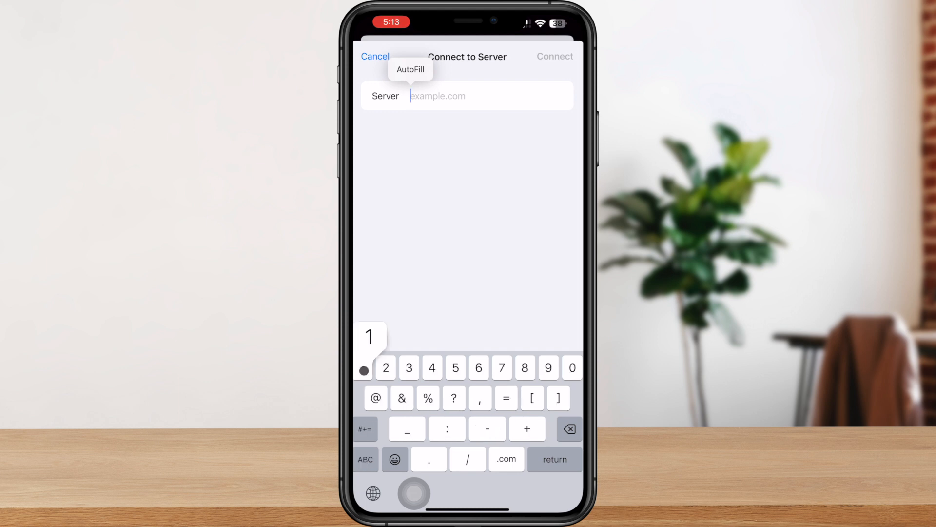
left_click(547, 368)
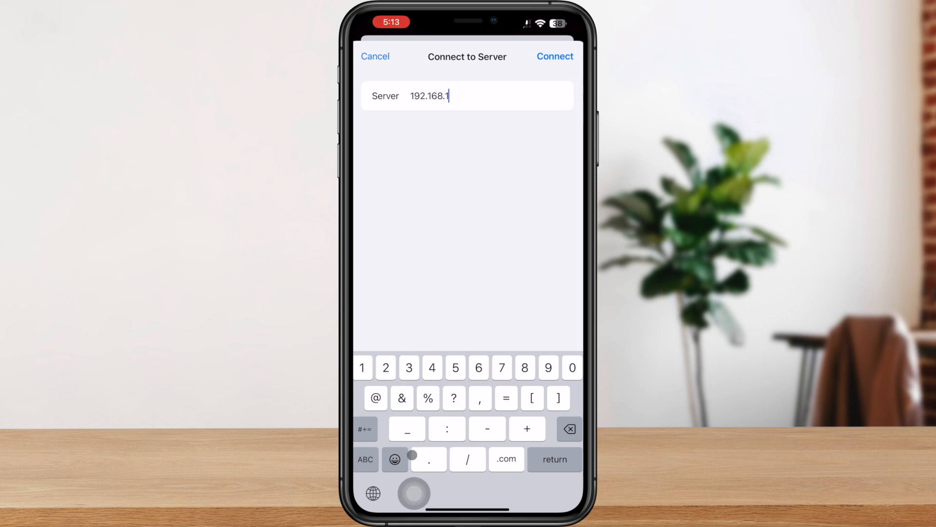
type("22")
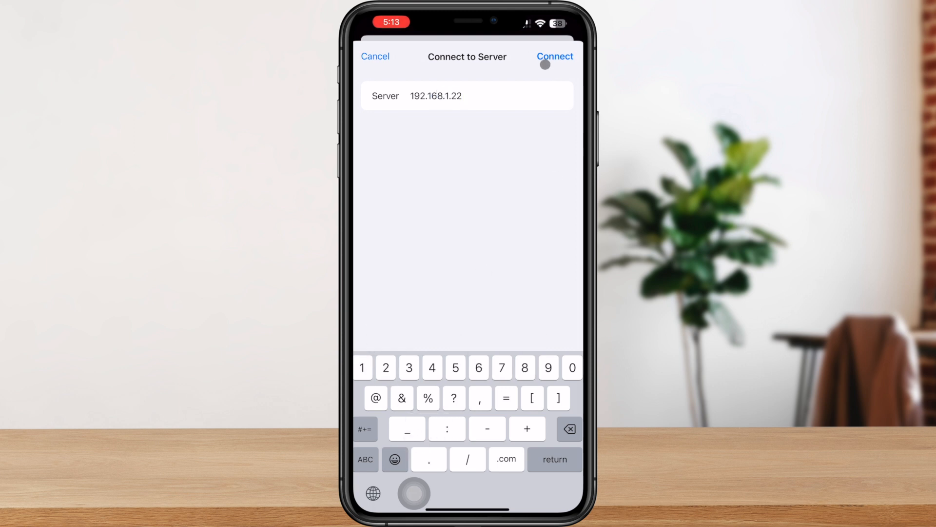
left_click(555, 56)
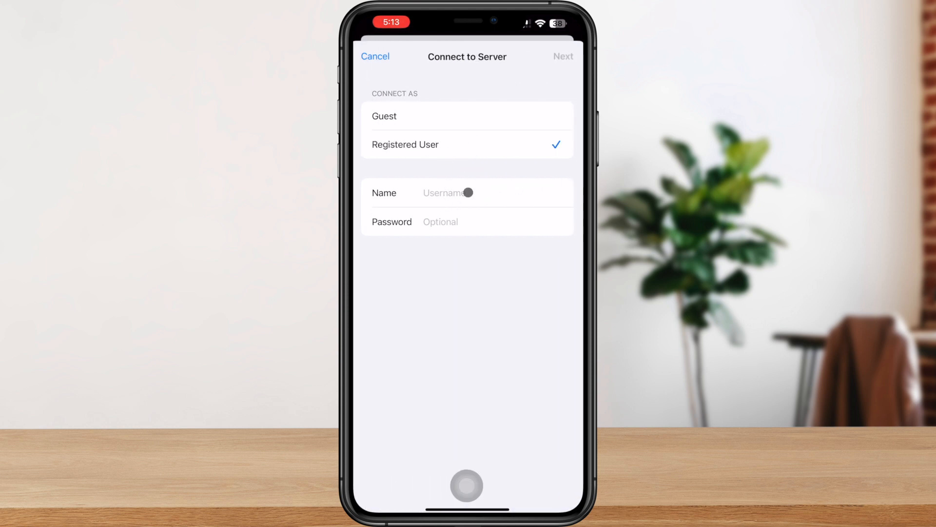
Enter 'file transfer' as the registered user Name to sign in to the PC.
type("f")
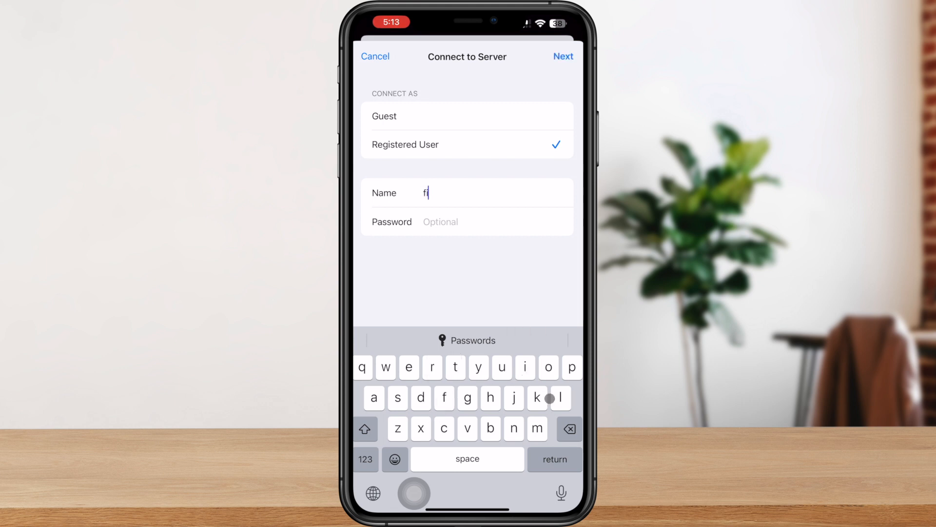
type("le")
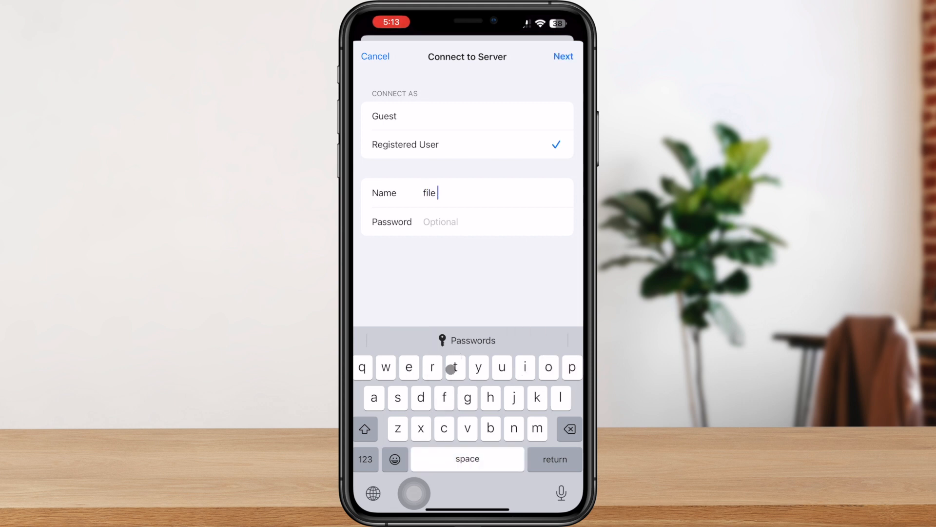
type("tran")
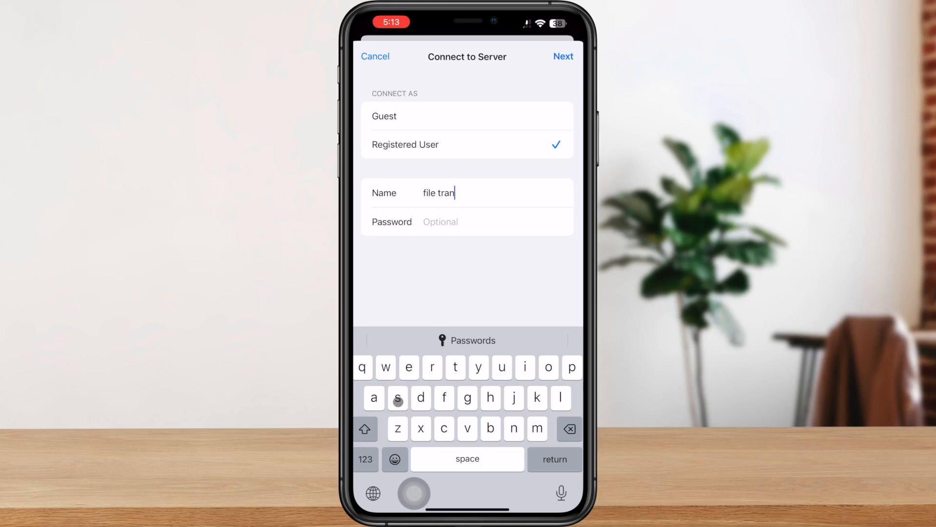
type("sfer")
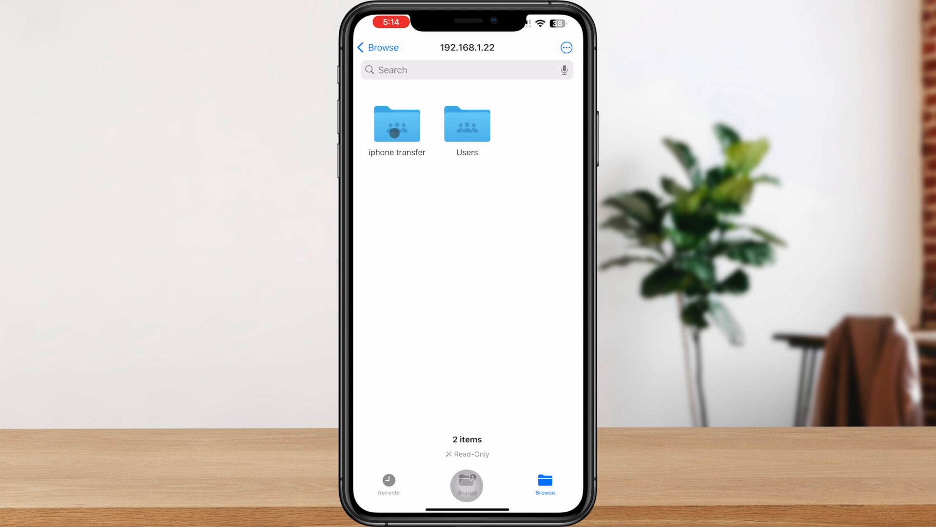
Save IMG_2072 into the shared iphone transfer folder on 192.168.1.22.
left_click(397, 123)
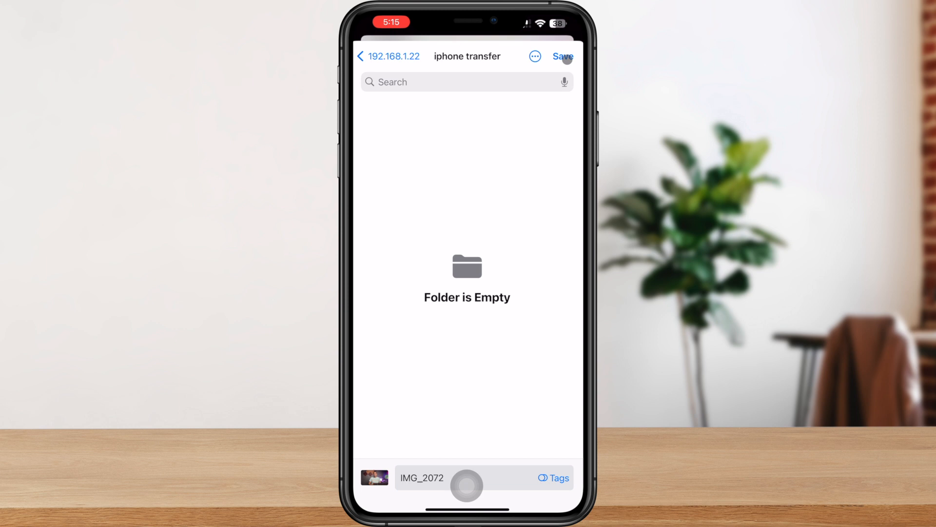
left_click(561, 57)
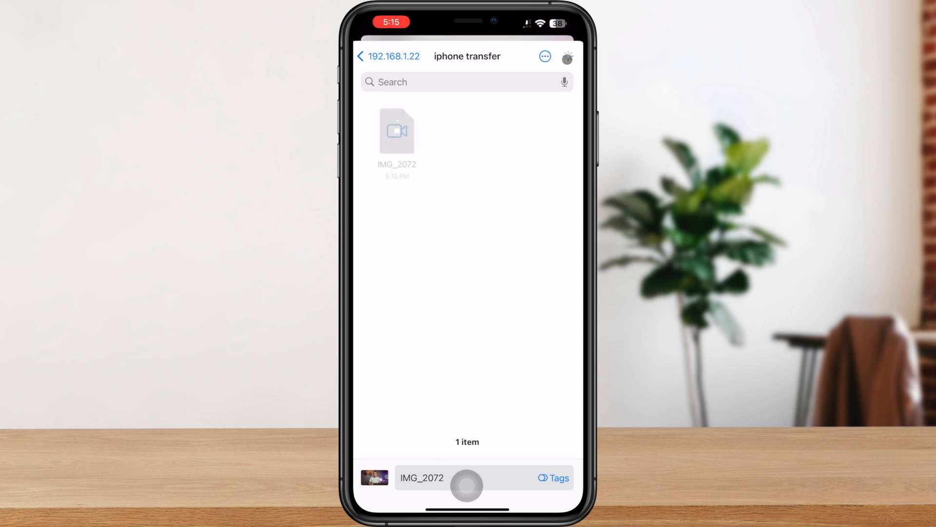